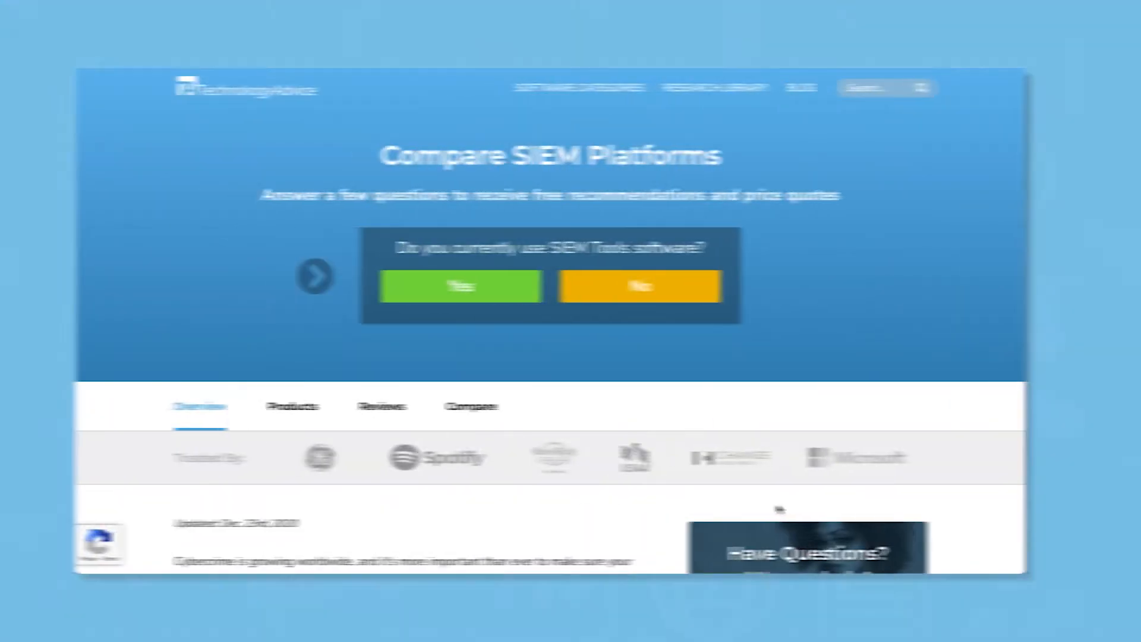
Answer the Compare SIEM Platforms question and continue toward the features checklist
{"action": "left_click", "coordinate": [460, 286]}
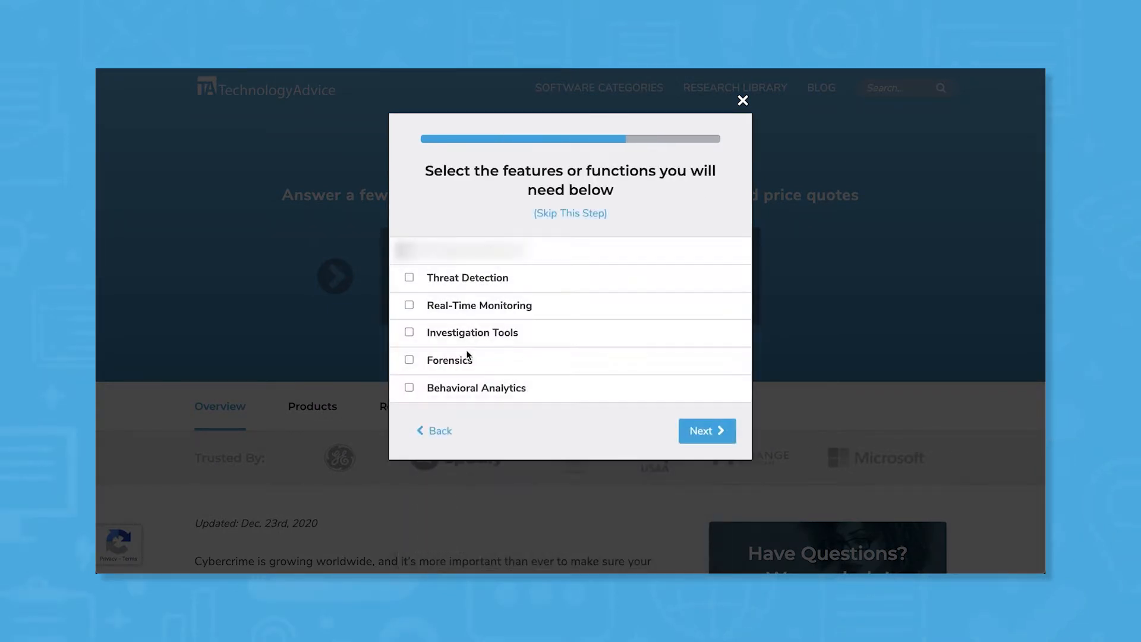
{"action": "left_click", "coordinate": [408, 278]}
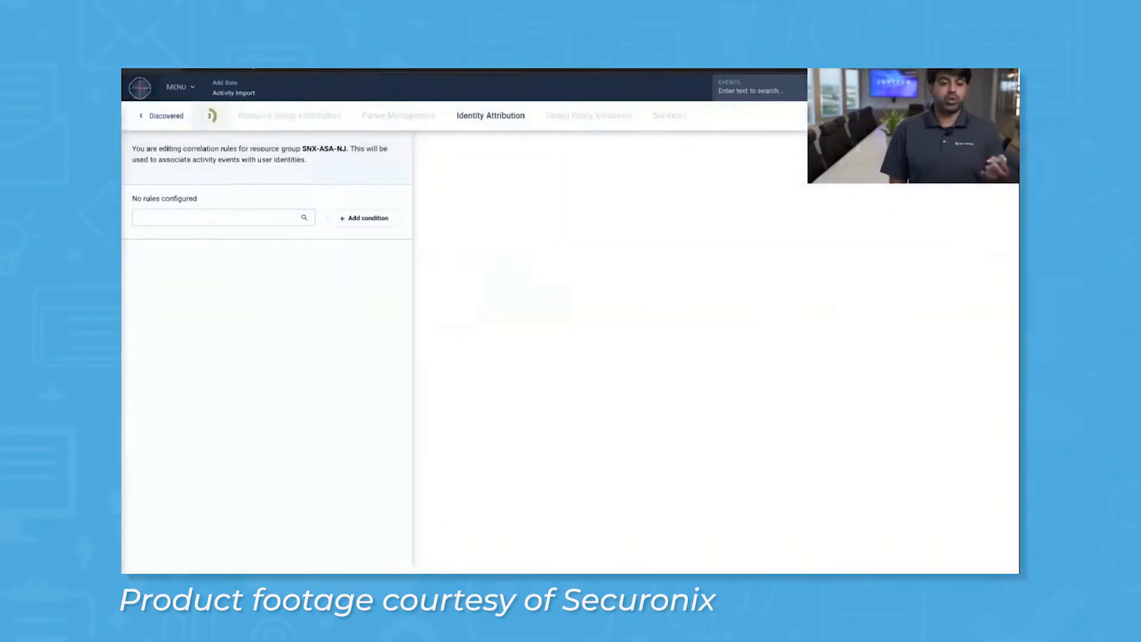
Advance Activity Import past identity attribution to Detect Policy Violations, then reach Spotter
{"action": "left_click", "coordinate": [587, 115]}
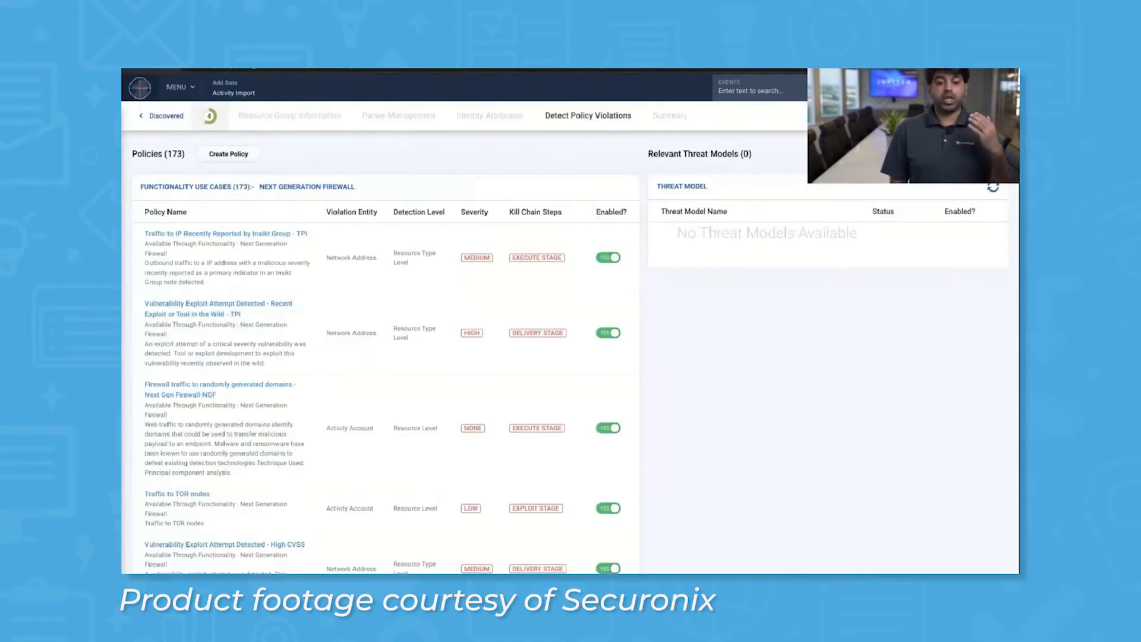
{"action": "left_click", "coordinate": [668, 115]}
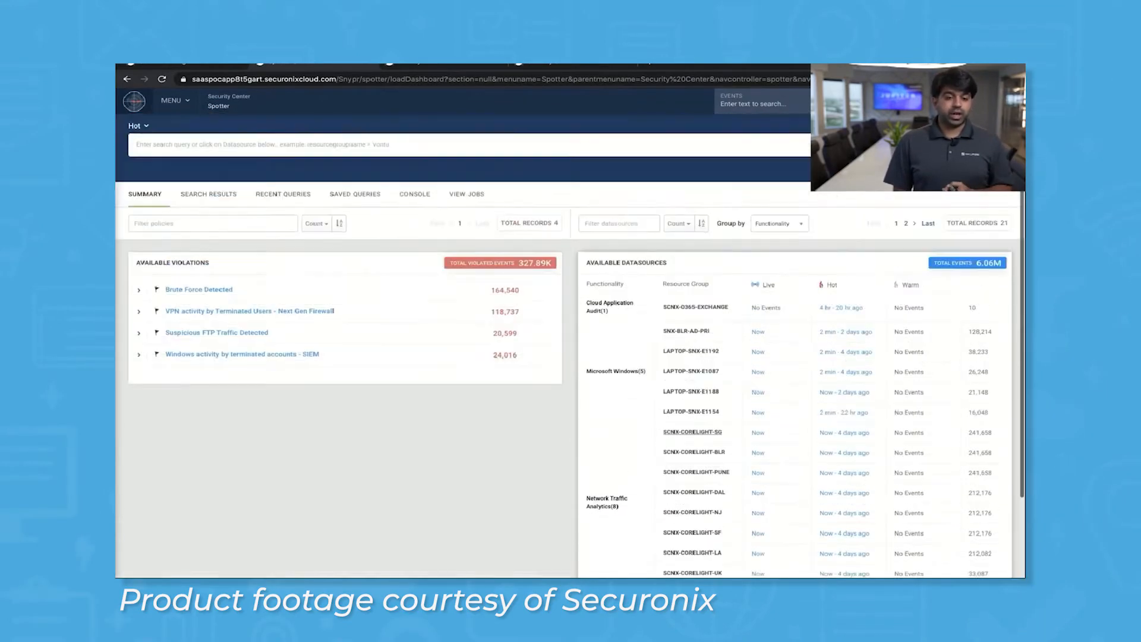
Search raw Windows events for datasource SNX-BLR-AD-PRI and scroll through the results
{"action": "left_click", "coordinate": [778, 223]}
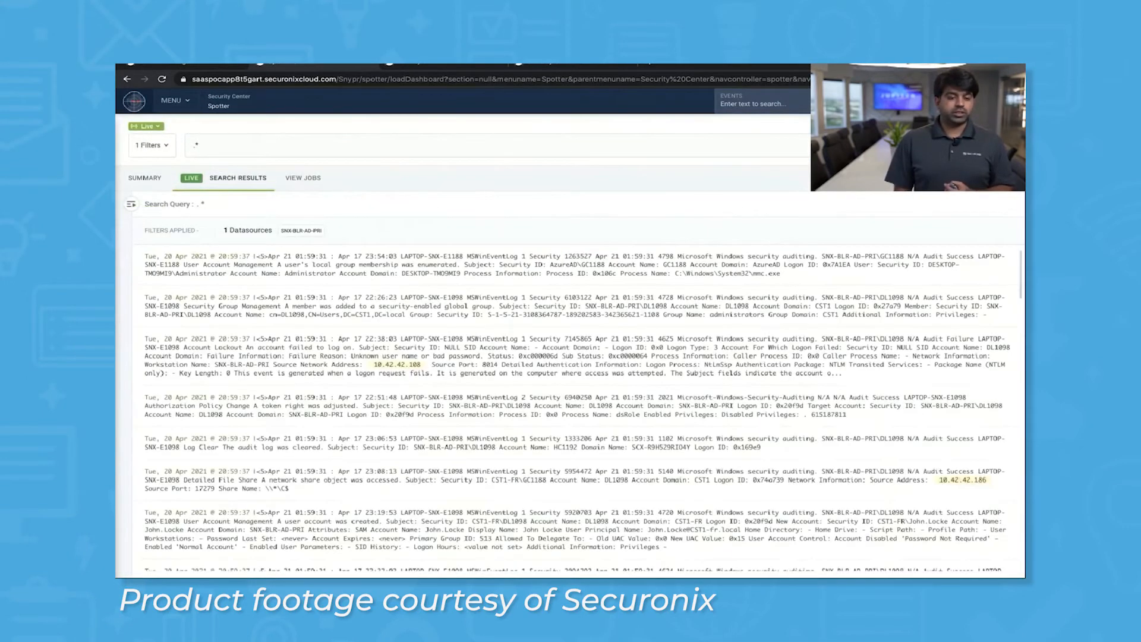
{"action": "scroll", "scroll_direction": "down", "scroll_amount": 3}
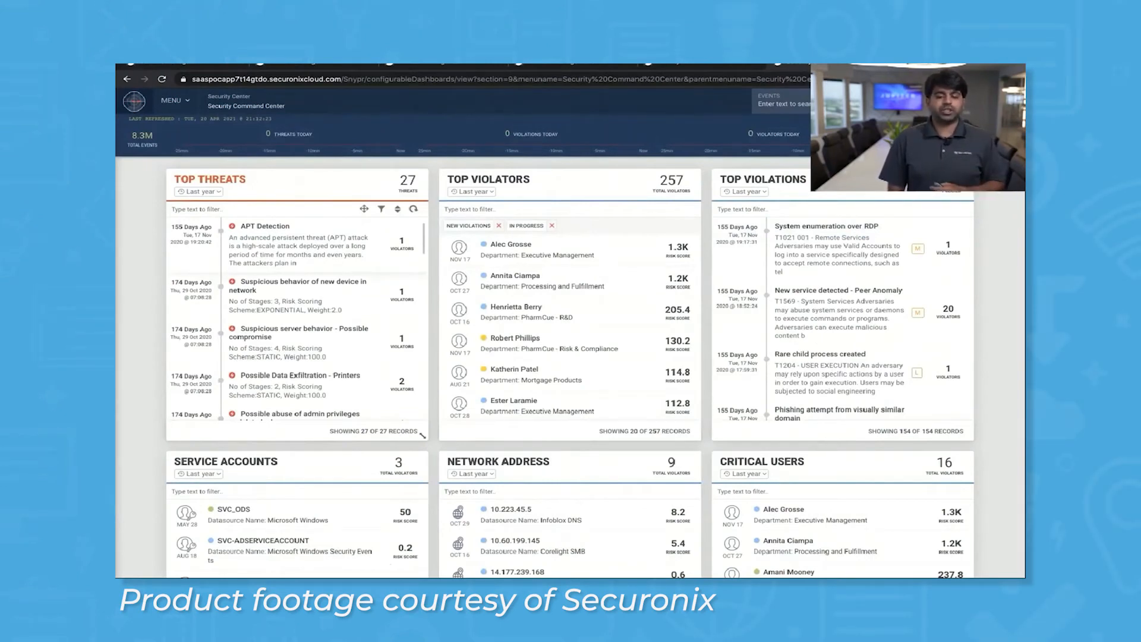
Open APT Detection from Top Threats to view its violation threat chain
{"action": "left_click", "coordinate": [264, 226]}
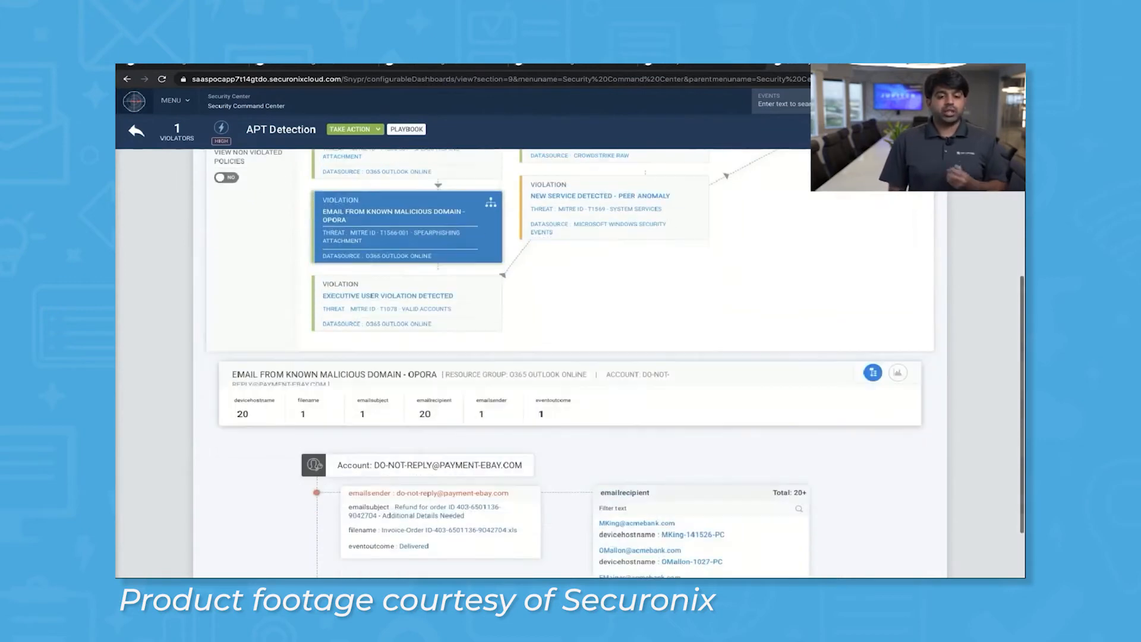
Review APT Response Action playbook results and the lateral movement, C2 and exfiltration stages
{"action": "left_click", "coordinate": [405, 114]}
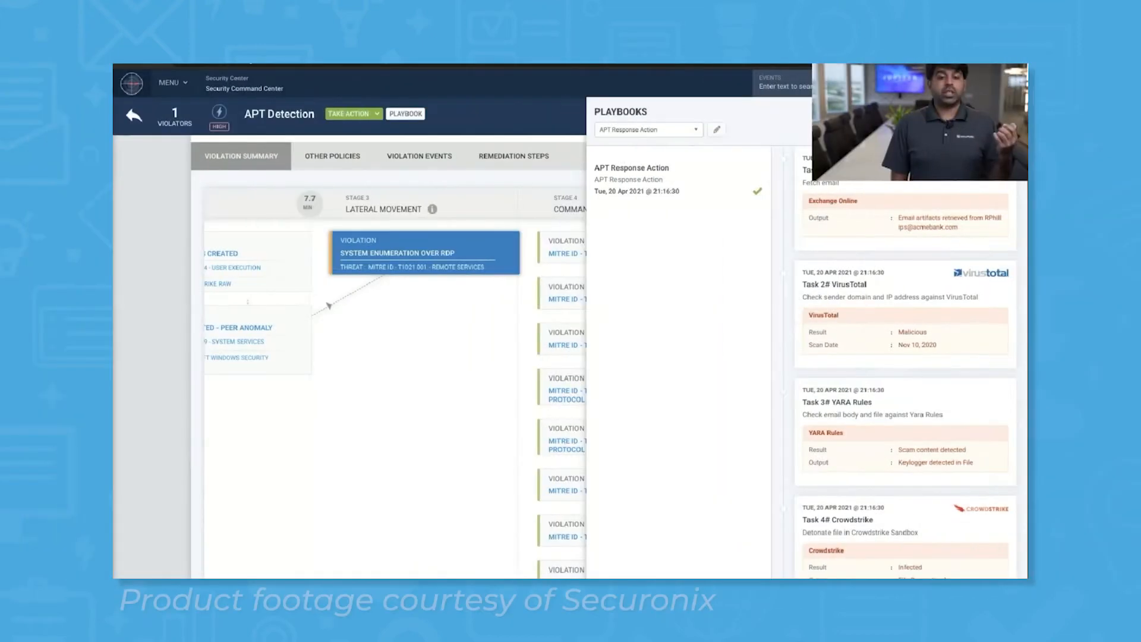
{"action": "scroll", "scroll_direction": "down", "scroll_amount": 3}
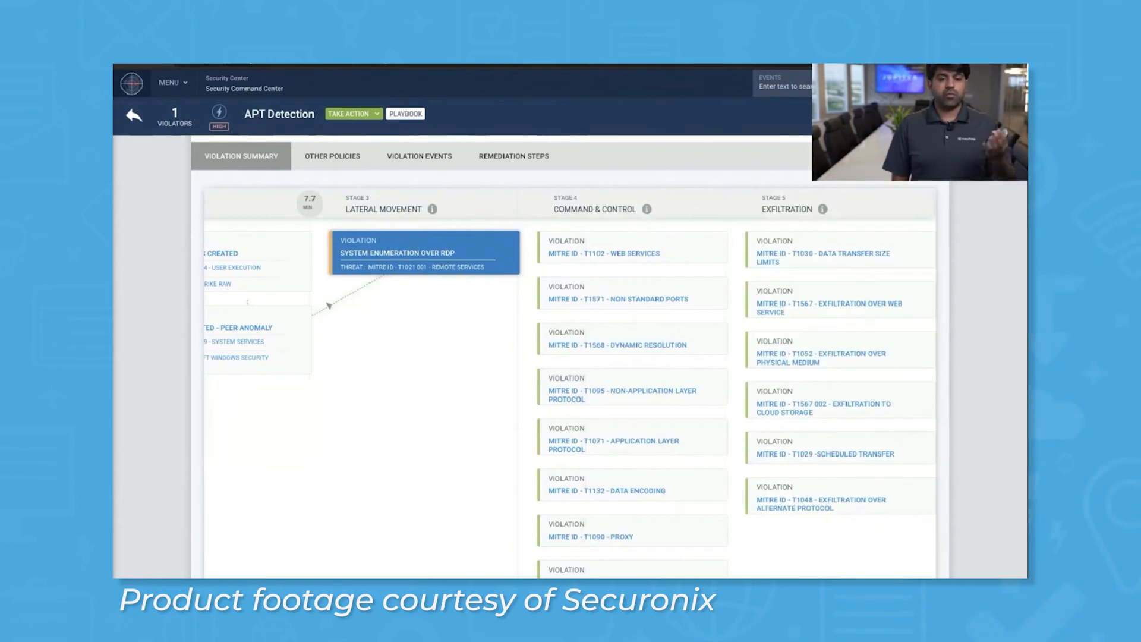
{"action": "scroll", "scroll_direction": "down", "scroll_amount": 3}
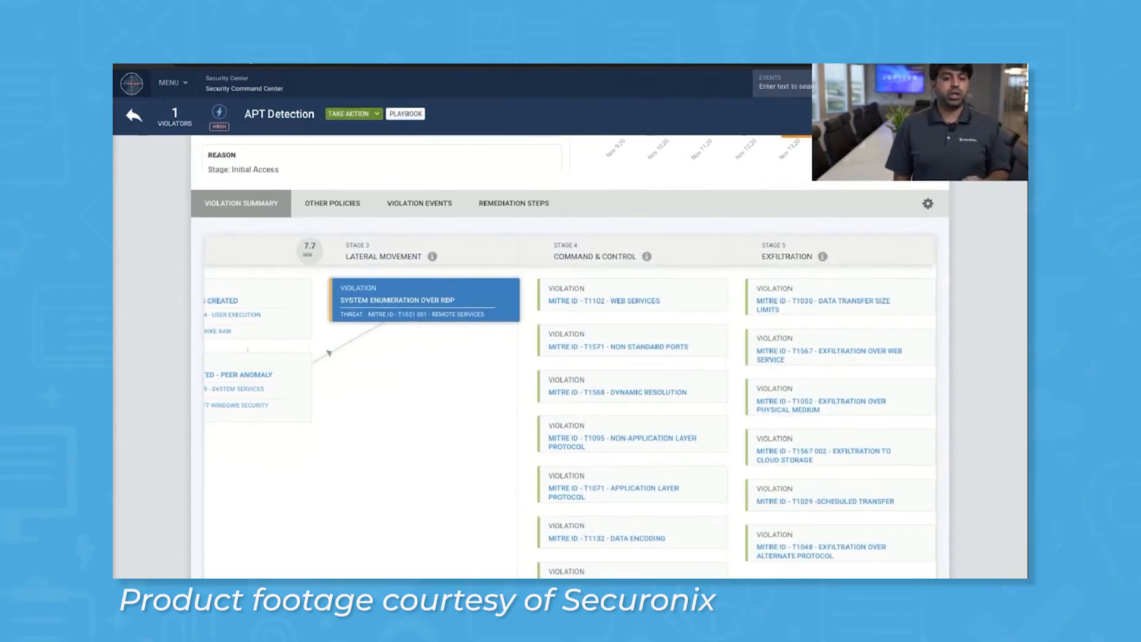
{"action": "left_click", "coordinate": [353, 113]}
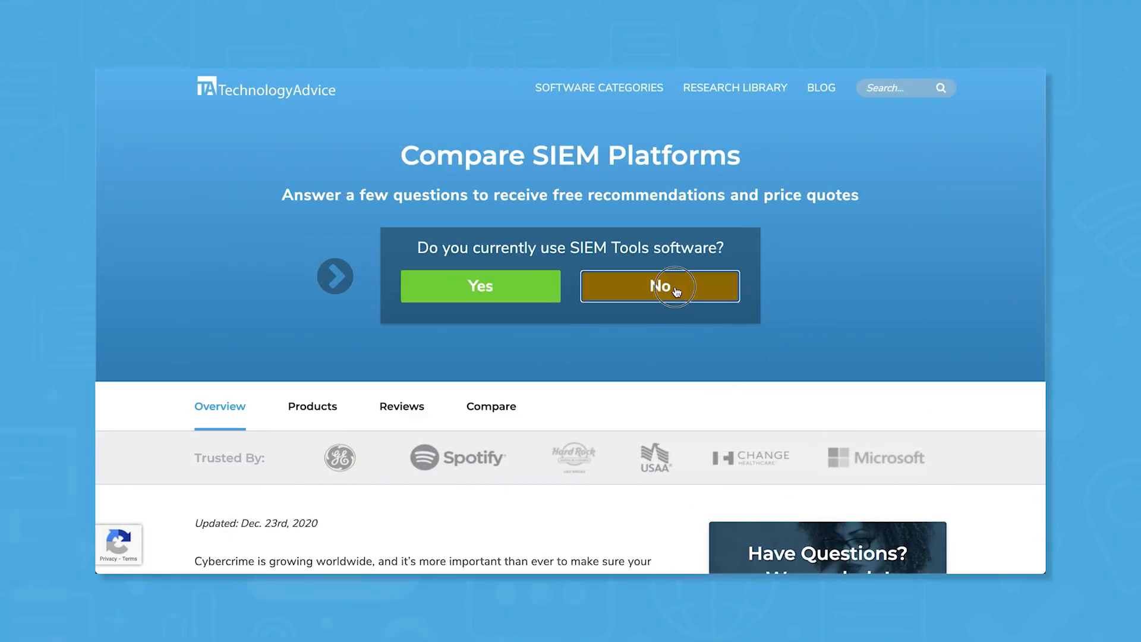
Answer No to using SIEM tools and select Consulting as the industry
{"action": "left_click", "coordinate": [659, 285]}
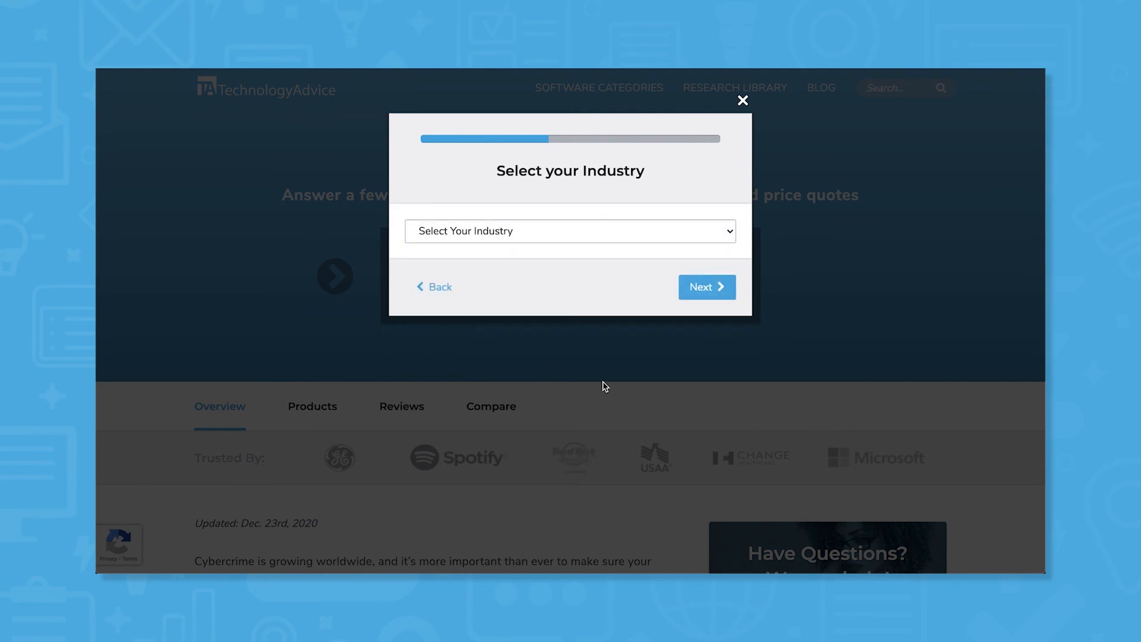
{"action": "left_click", "coordinate": [570, 231]}
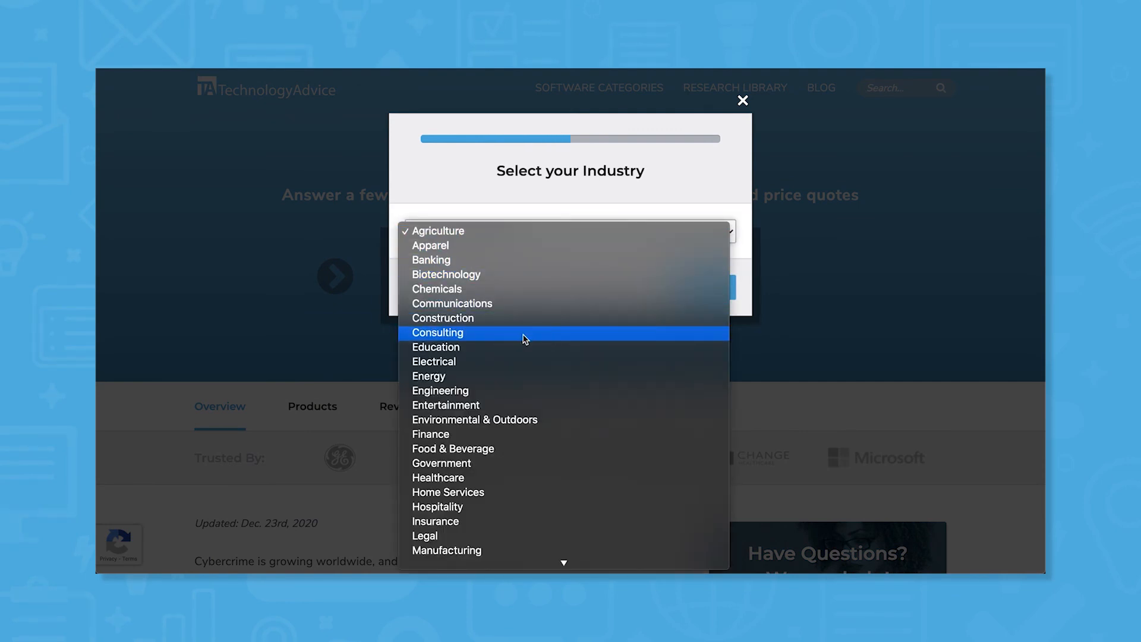
{"action": "left_click", "coordinate": [437, 332]}
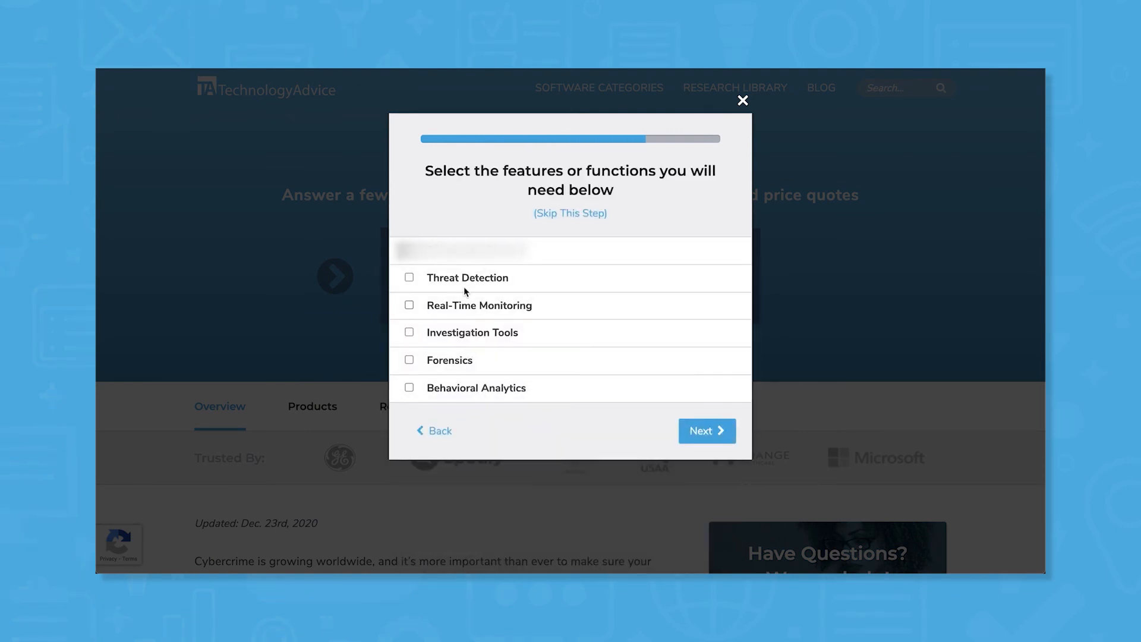